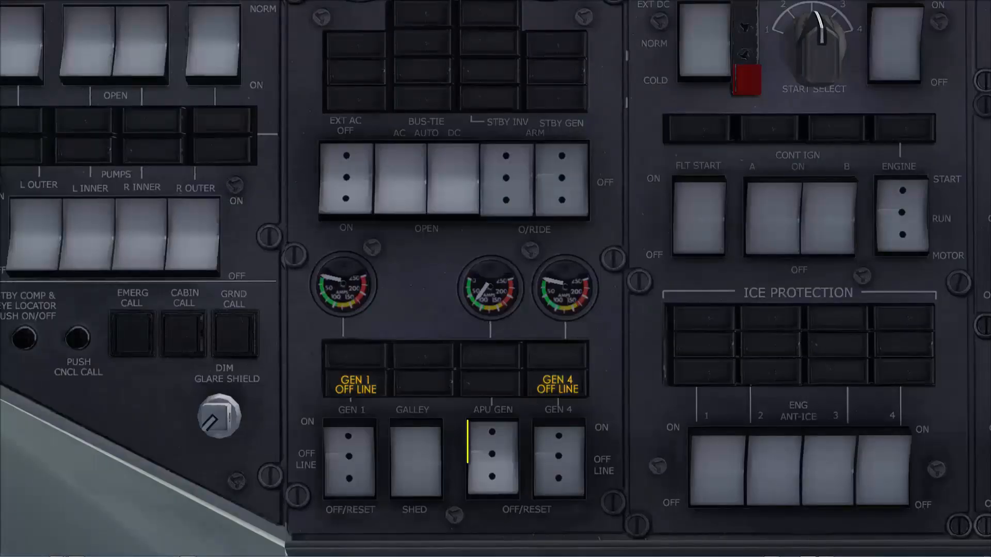
# Step: Rotate the START SELECT knob back to OFF, leaving START PWR ON illuminated
pyautogui.click(493, 458)
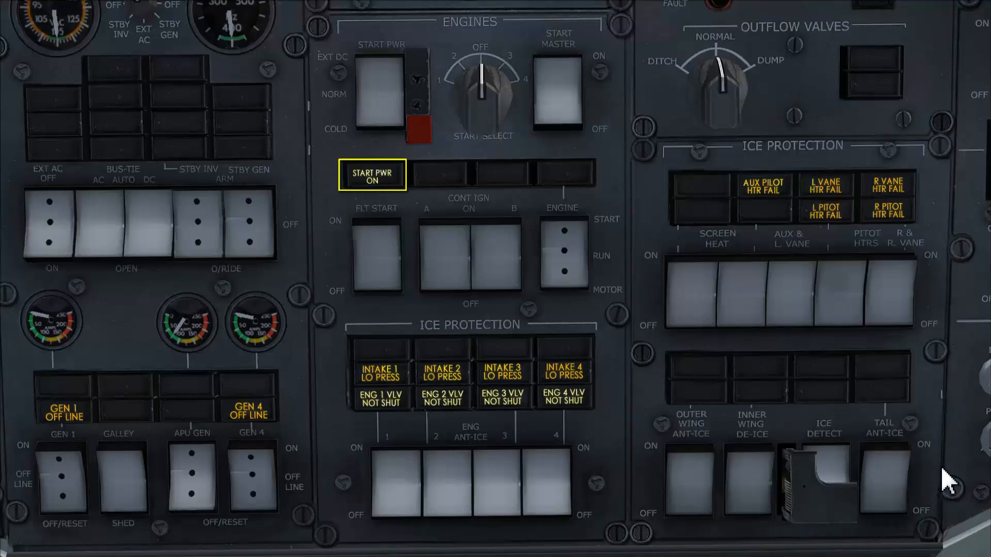
# Step: Set START SELECT to engine 1 and move the ENGINE switch to START
pyautogui.click(372, 173)
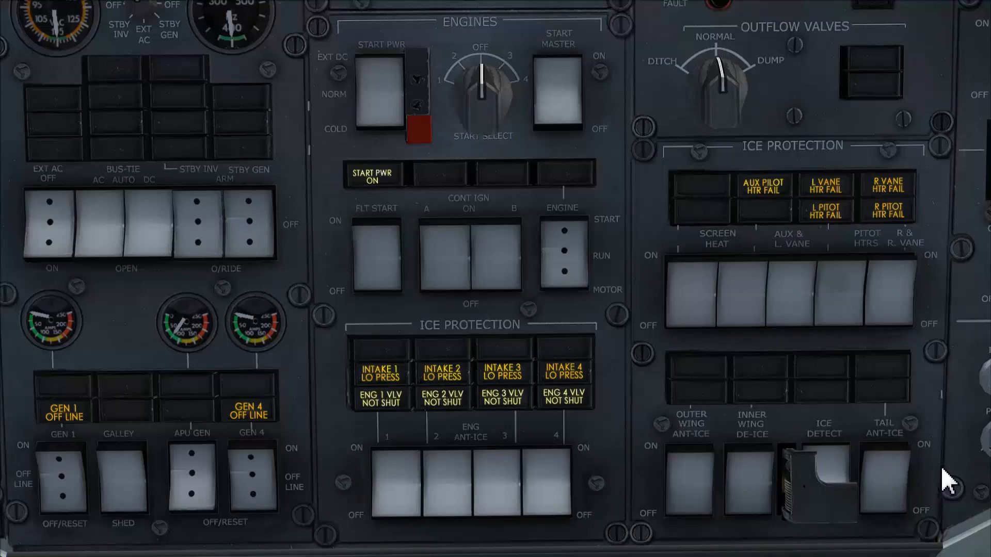
pyautogui.moveTo(482, 89)
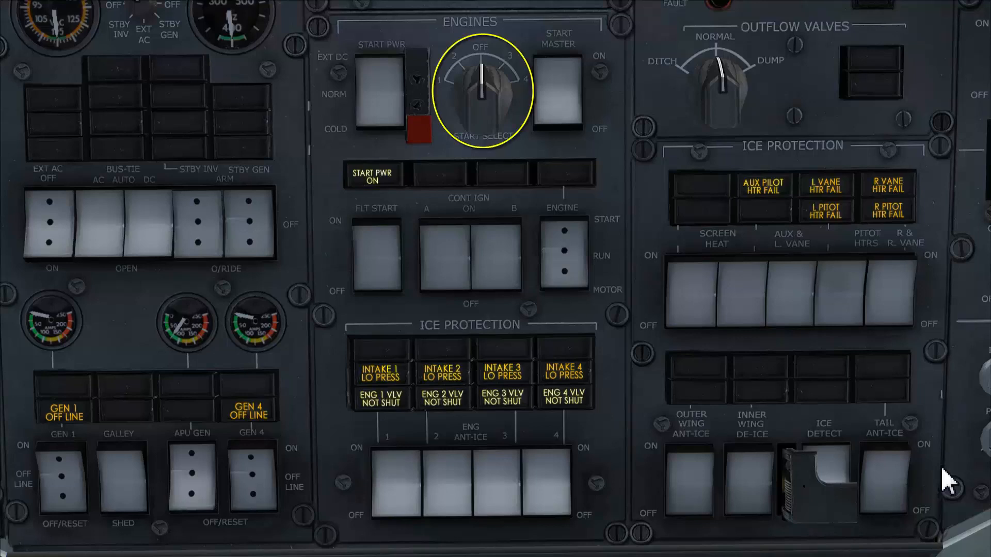
pyautogui.moveTo(479, 89)
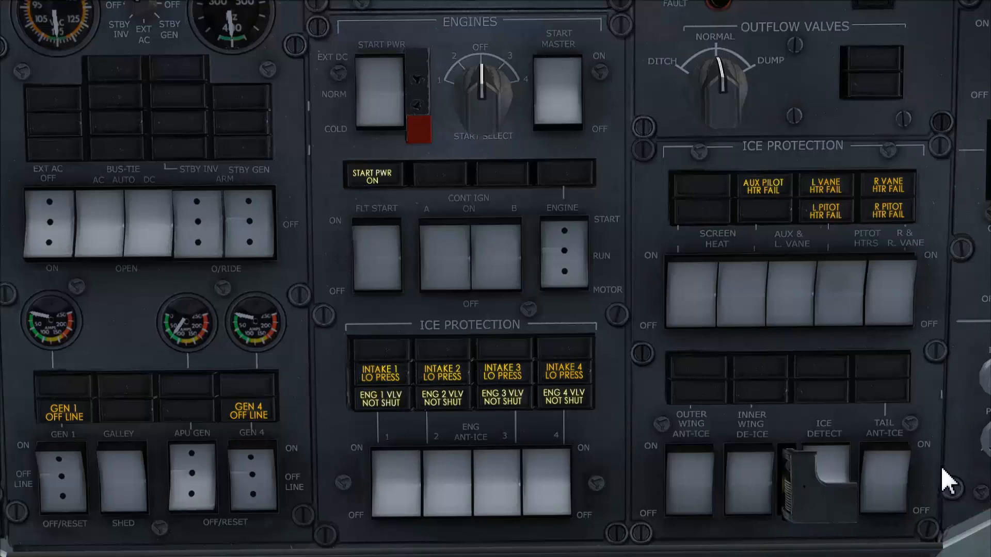
pyautogui.moveTo(482, 120)
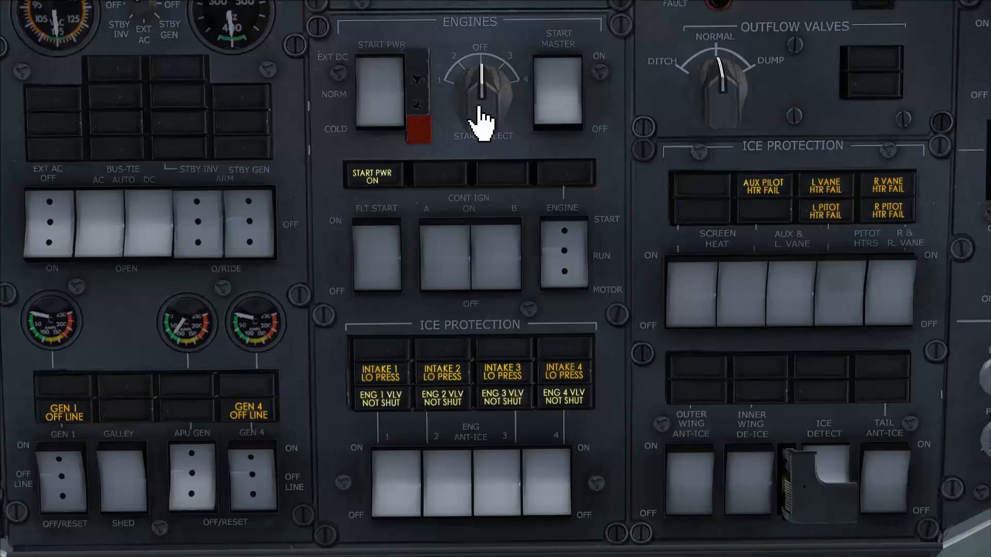
pyautogui.click(477, 91)
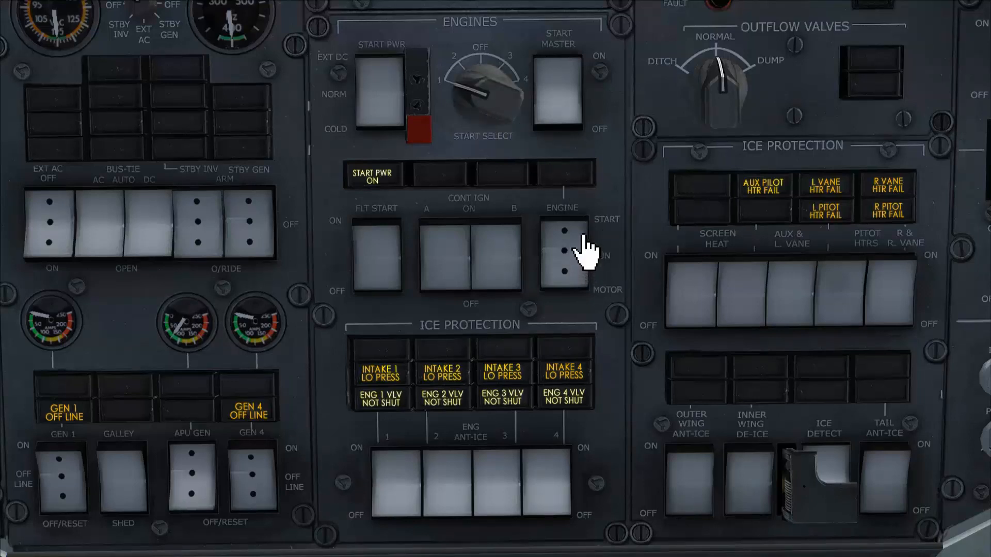
pyautogui.click(561, 252)
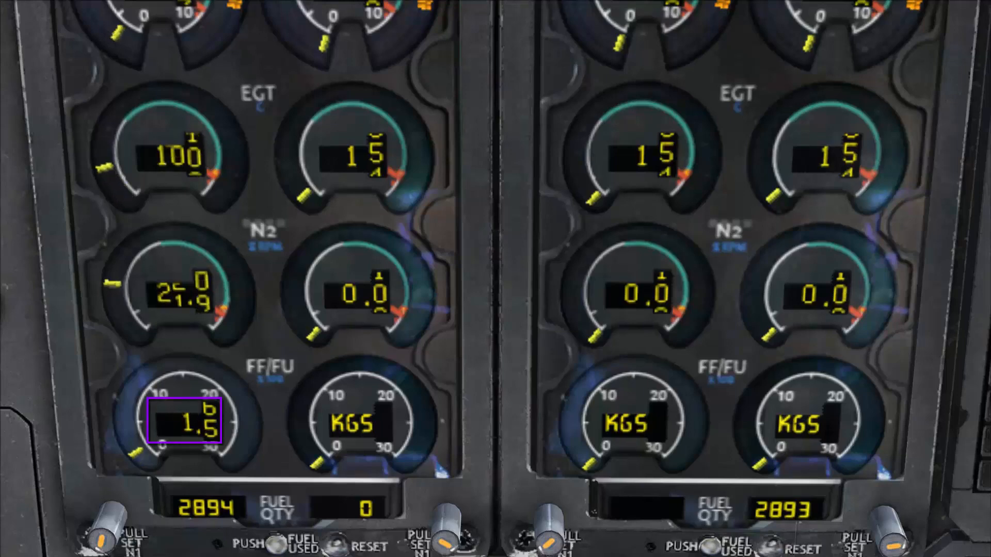
# Step: Monitor engine 1 N2, EGT, fuel flow and oil pressure as it spools toward idle
pyautogui.click(179, 153)
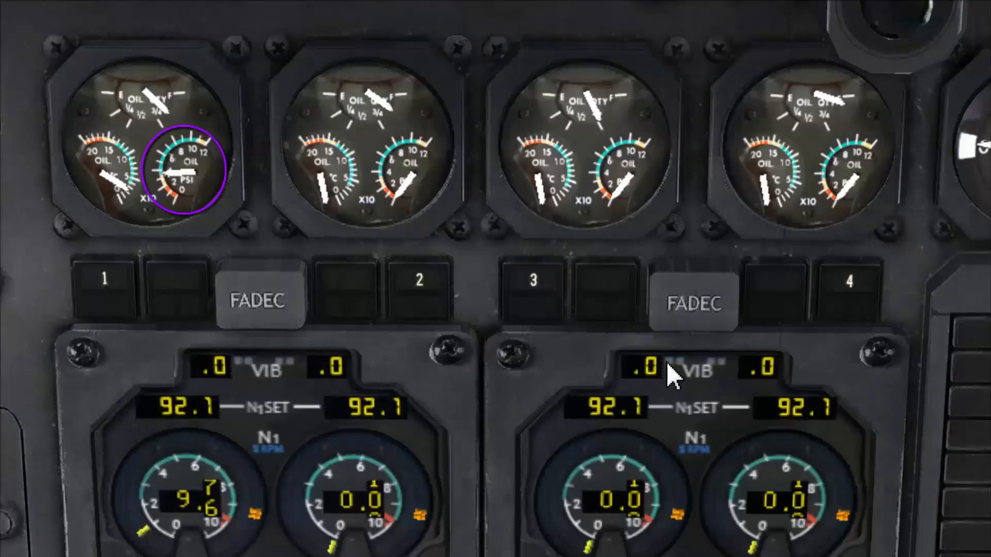
pyautogui.moveTo(688, 376)
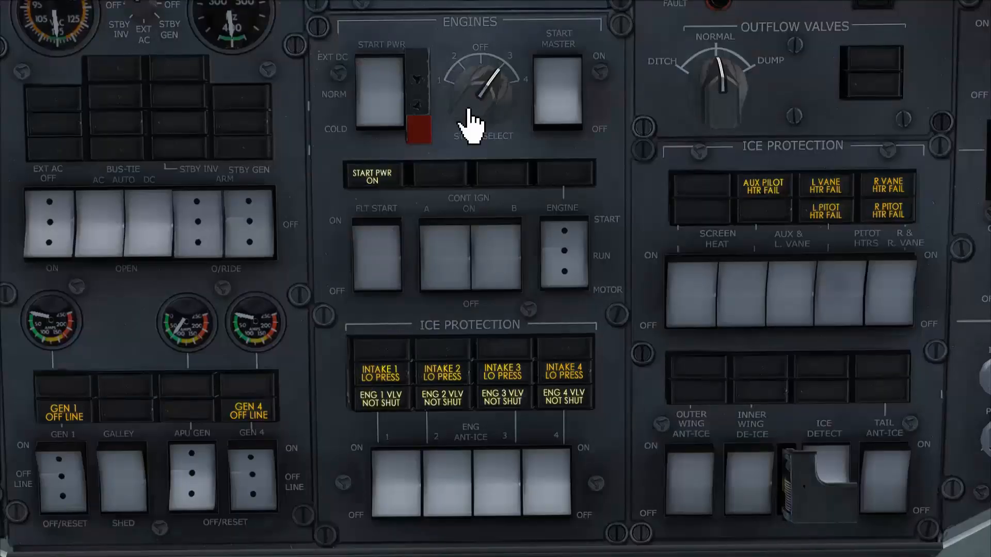
# Step: Return START SELECT to OFF and switch START MASTER off after engine 1 stabilizes
pyautogui.click(479, 86)
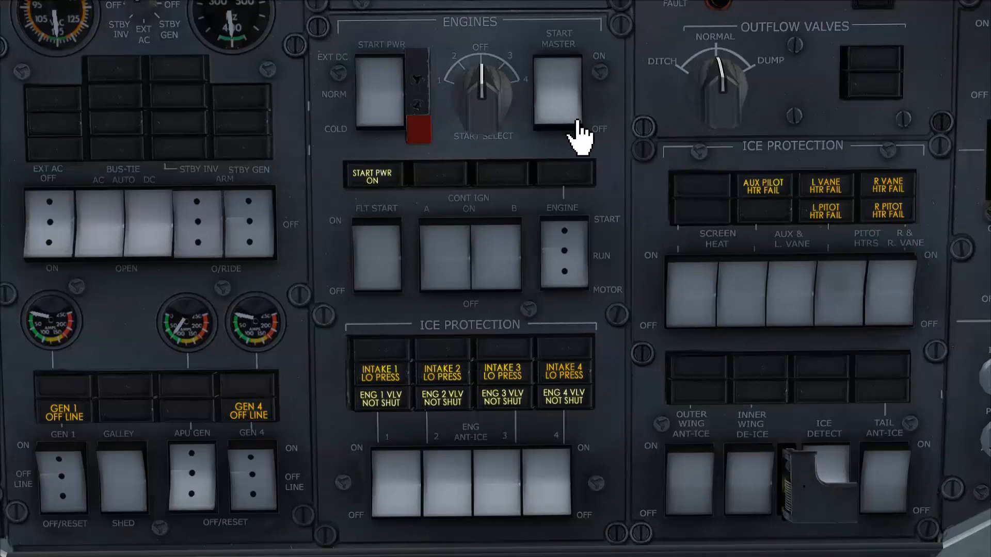
pyautogui.click(557, 88)
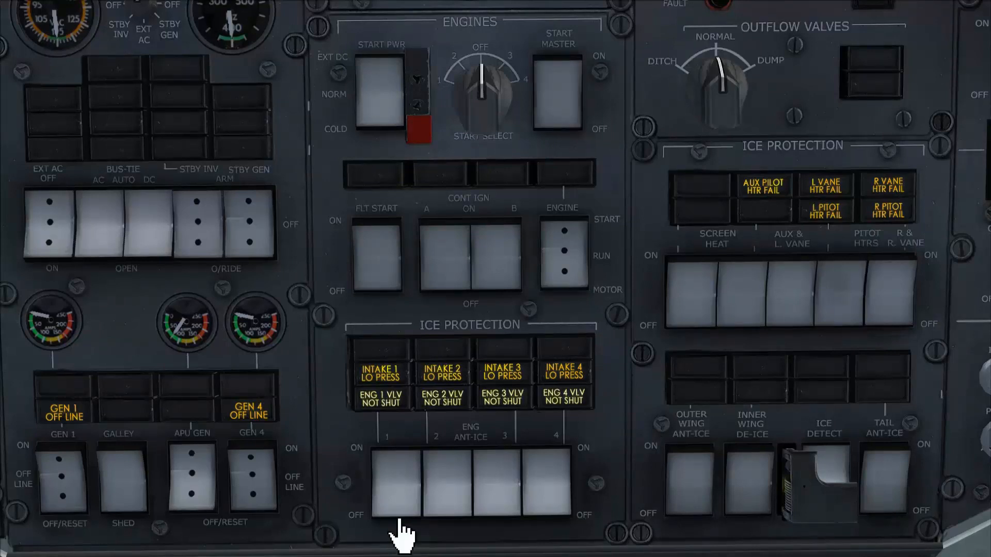